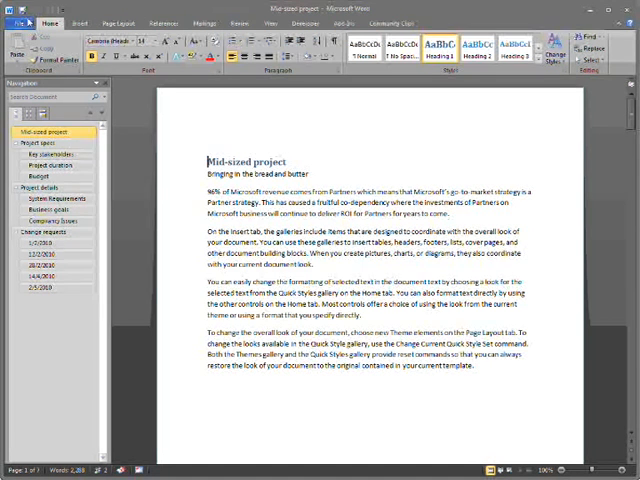
- Show the Mid-sized project document's Info page with co-authors, permissions and versions
left_click(18, 24)
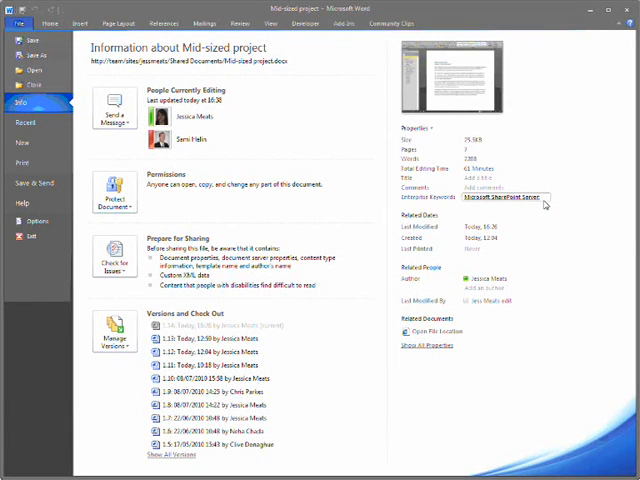
- Begin editing the Enterprise Keywords property by browsing the SharePoint taxonomy
left_click(530, 196)
type("; OC")
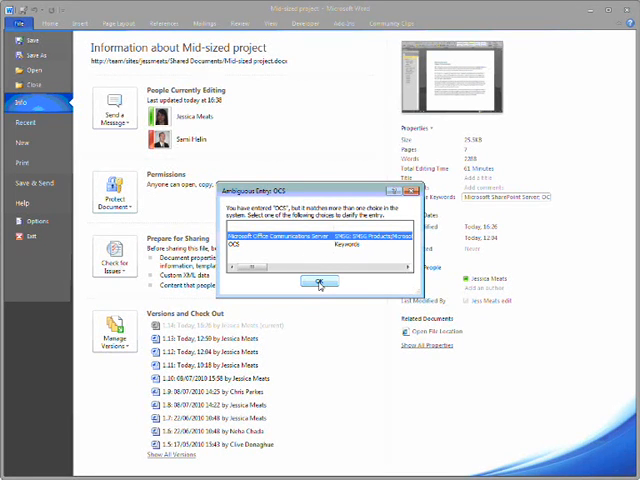
- Confirm the selected taxonomy term as the document's Enterprise Keyword
left_click(312, 280)
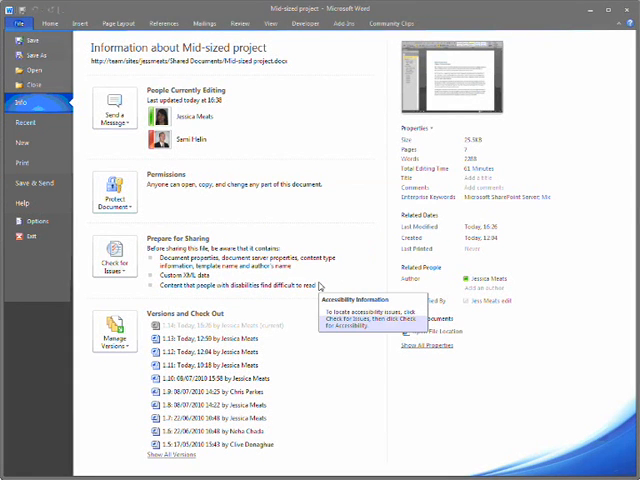